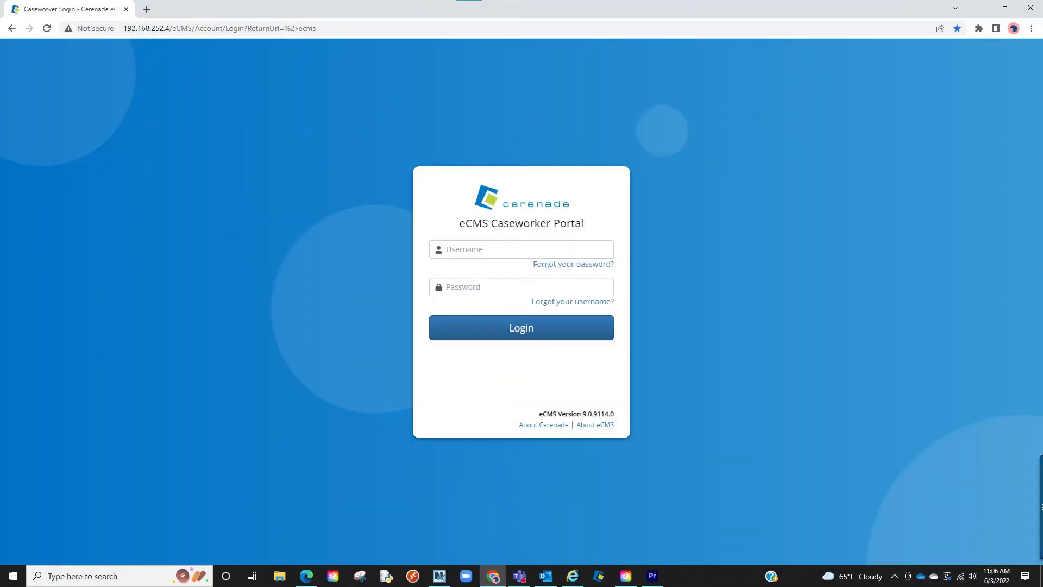
Sign in to the Caseworker Portal and reach the case's Forms list.
left_click(521, 328)
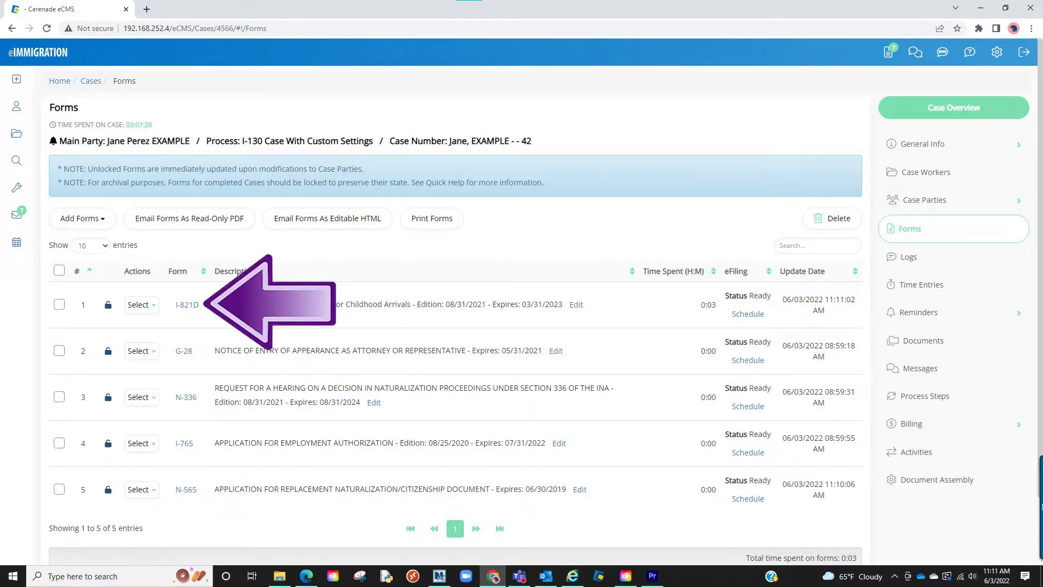
Choose Schedule under eFiling on the I-821D row, bringing up the eFiling Miscellaneous Fields dialog.
left_click(186, 304)
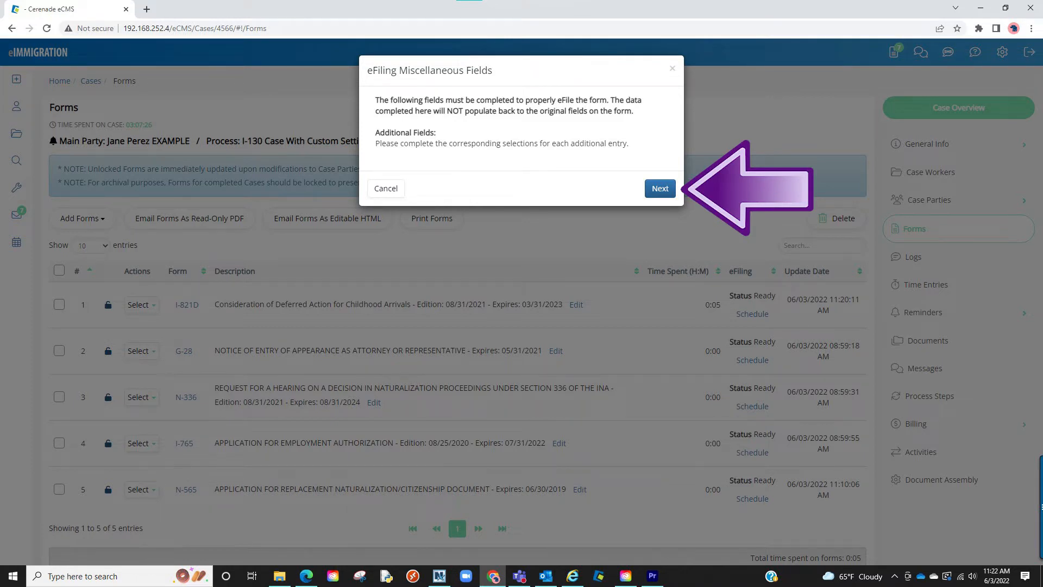
Continue to the fields list and answer NO for initial DACA, NLS status, GED, military Not Applicable.
left_click(661, 189)
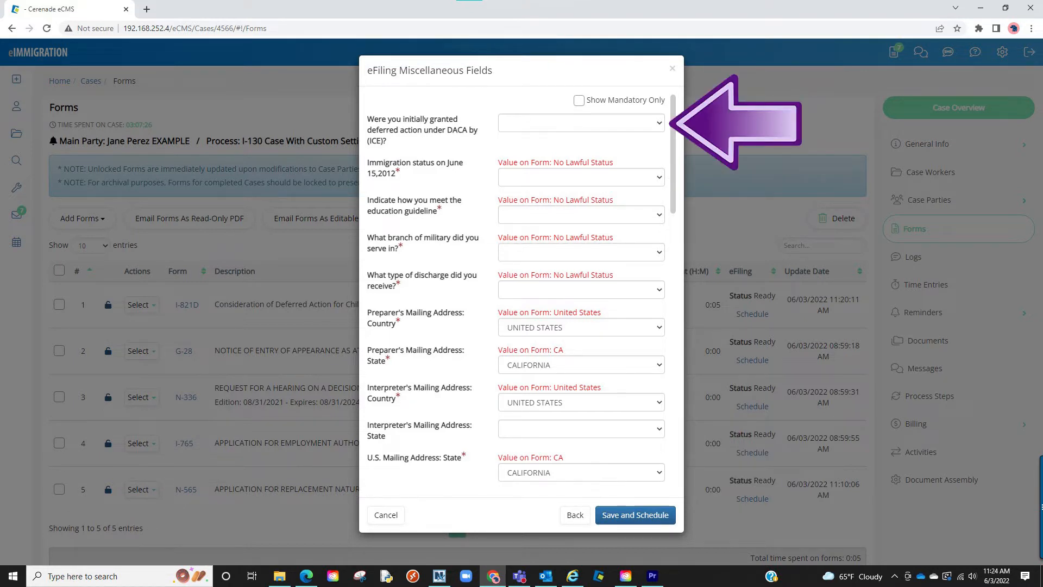
left_click(580, 123)
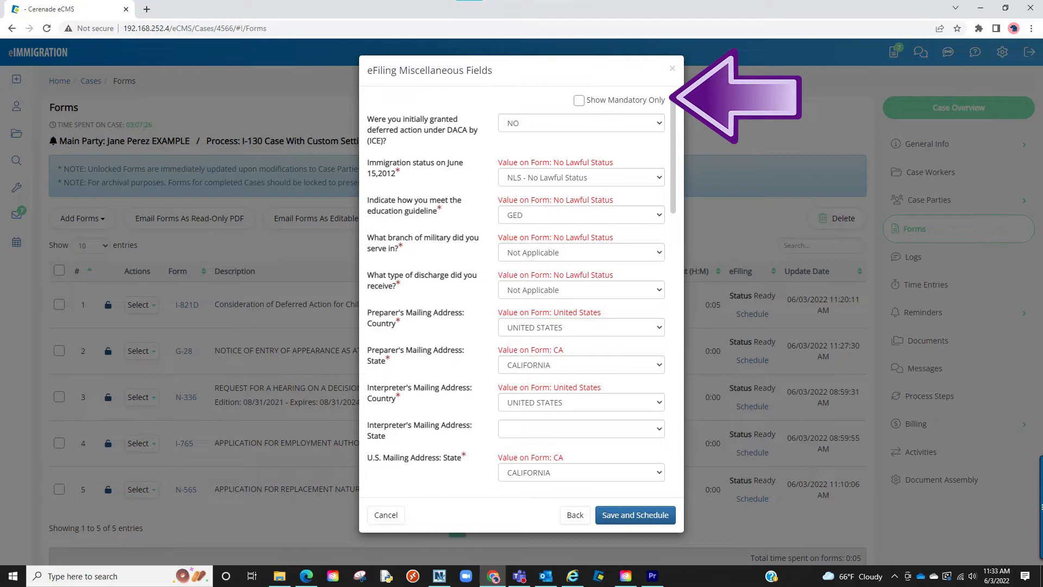
Show only the mandatory I-821D e-filing fields and review that all are filled in.
left_click(579, 100)
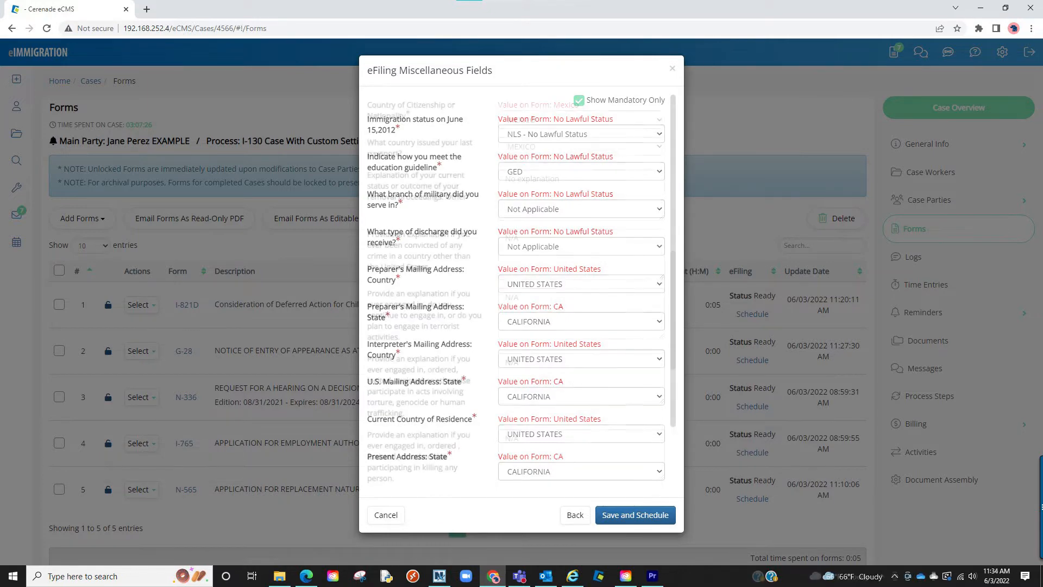
left_click(578, 100)
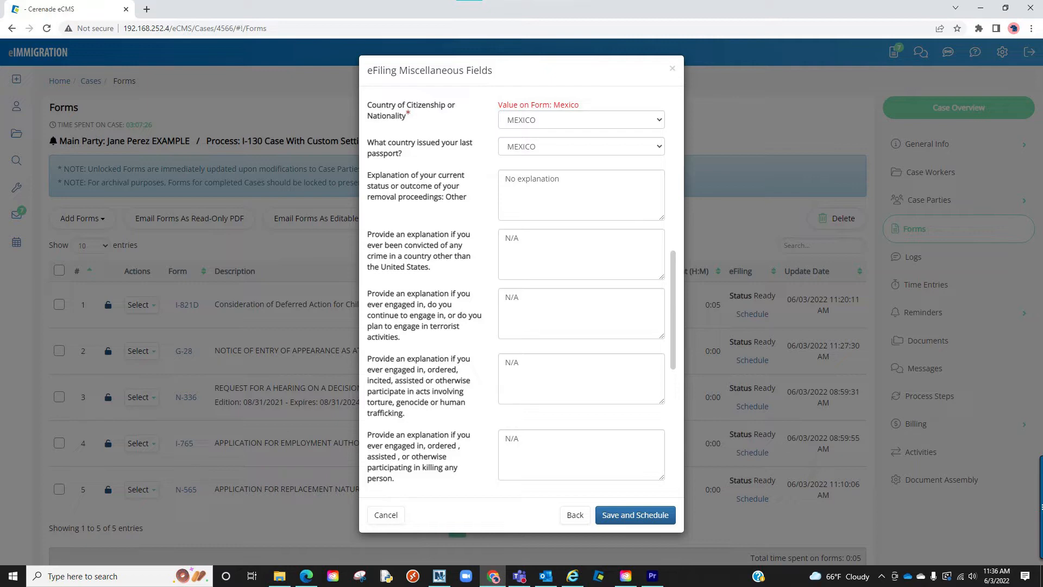
left_click(578, 100)
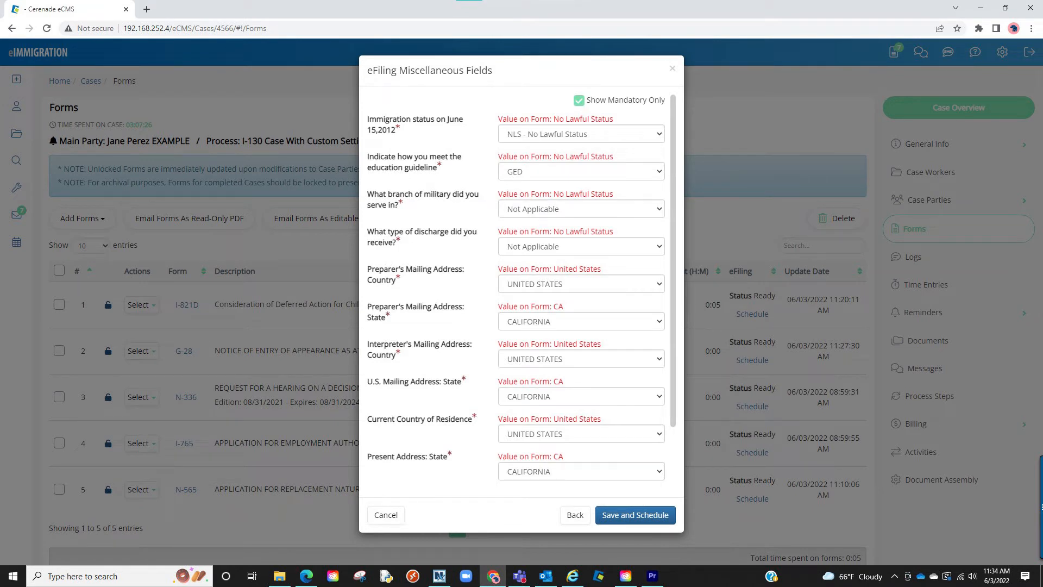
left_click(635, 515)
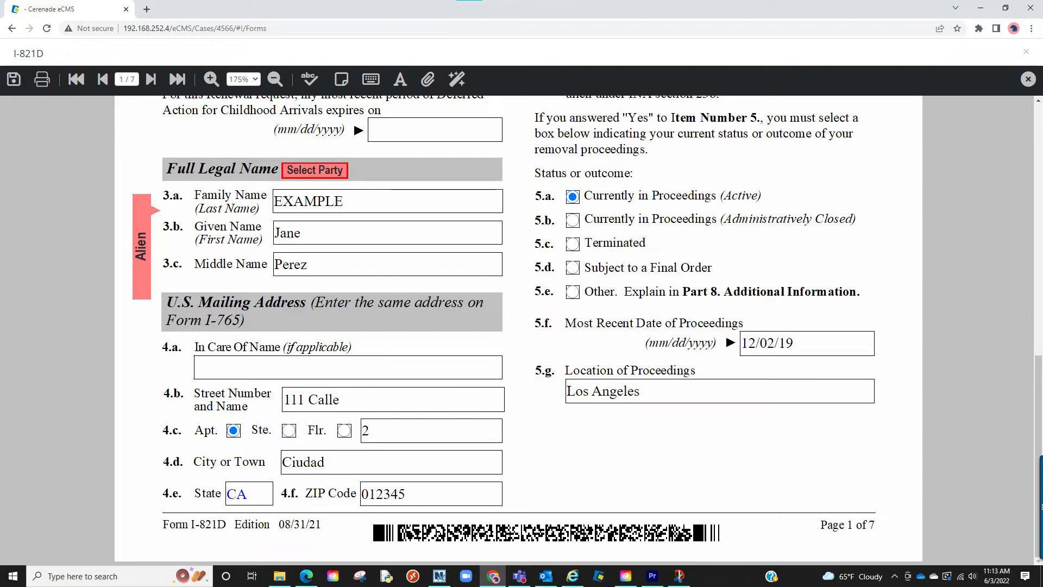
Reopen the I-821D form and run eFiling Validation to bring its mandatory fields back up.
left_click(1028, 78)
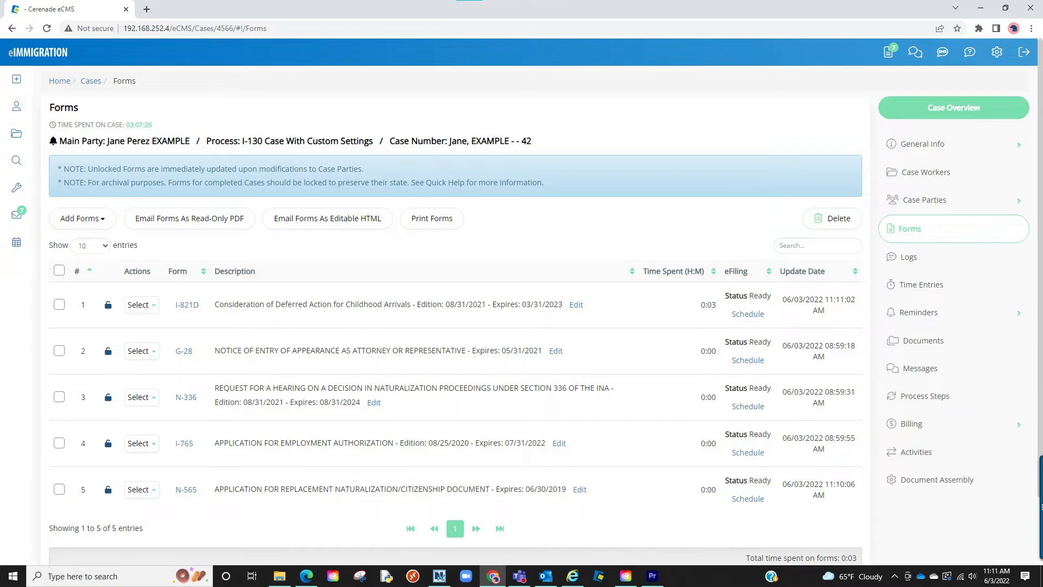
left_click(187, 304)
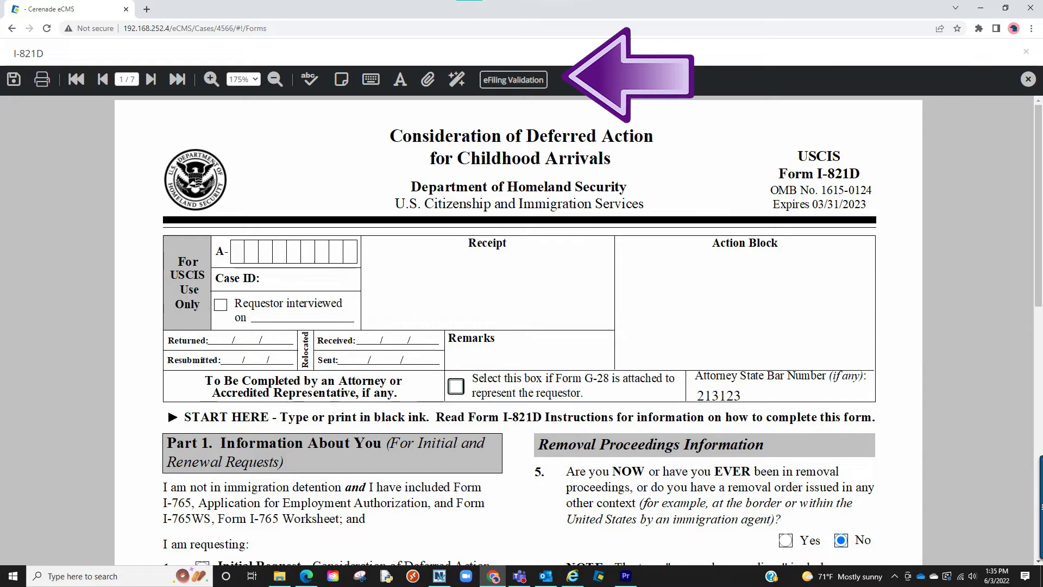
left_click(512, 80)
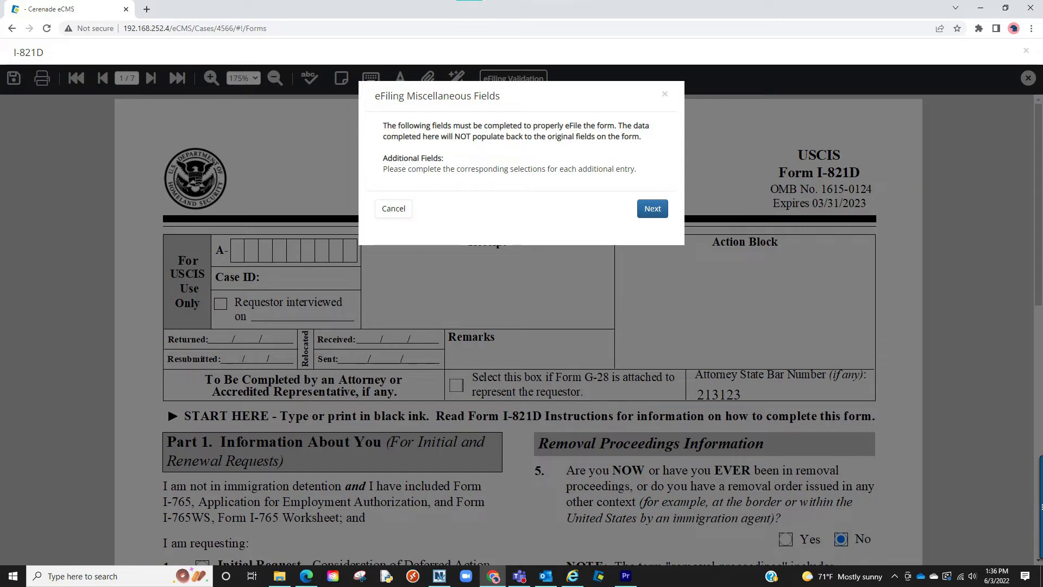
left_click(652, 207)
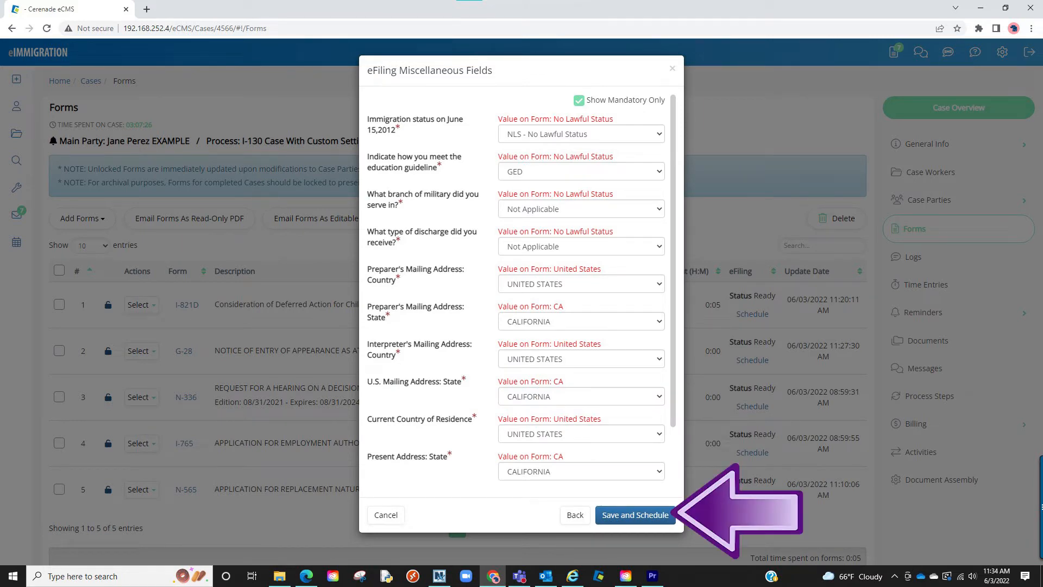
Save and Schedule the I-821D so its e-filing status reads Scheduled.
left_click(634, 515)
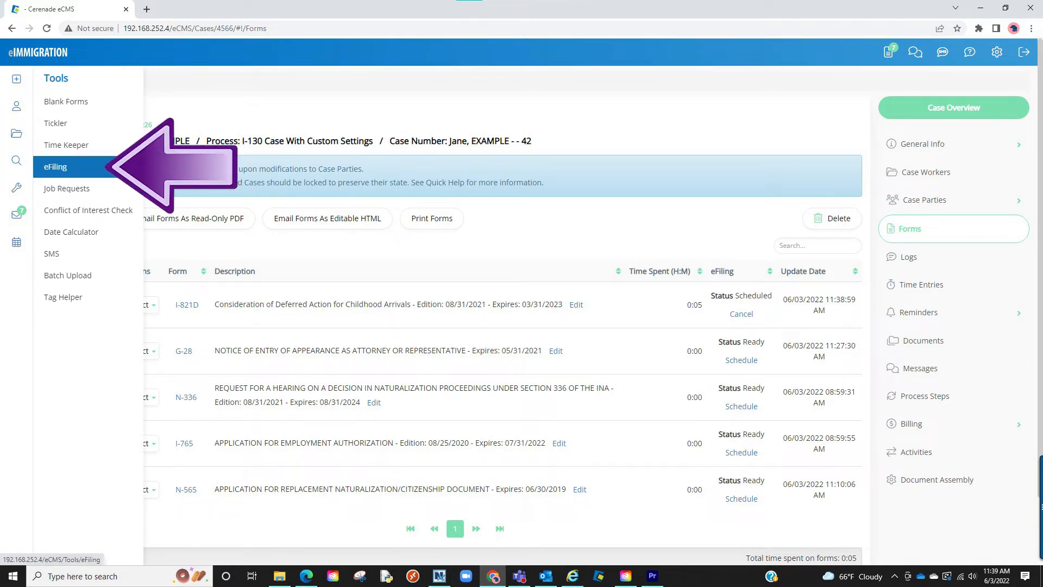
Go to Tools > eFiling, then leave the desktop showing with the eCMS eFiler shortcut.
left_click(57, 167)
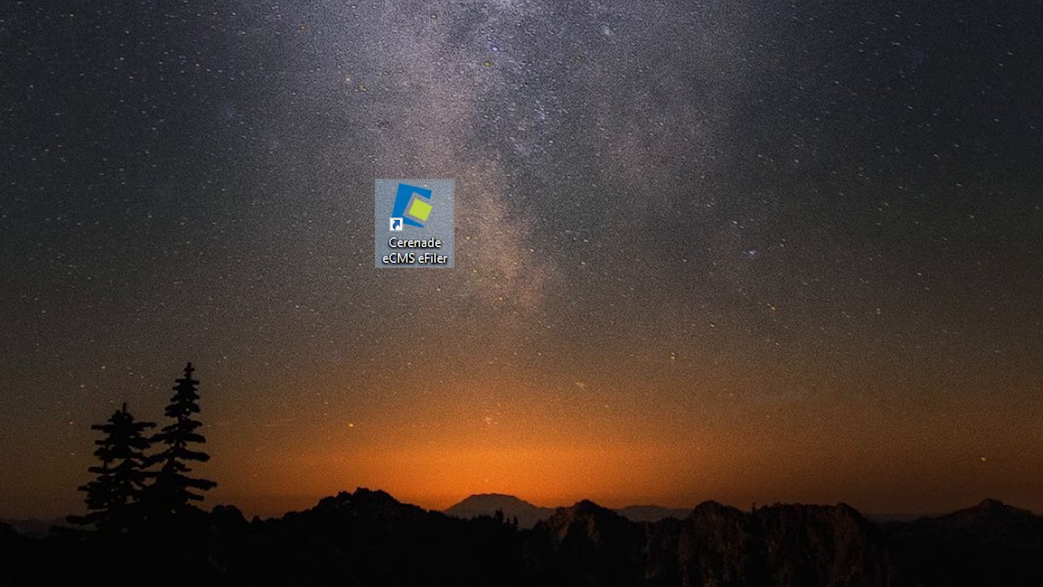
Launch the Cerenade eCMS eFiler from the desktop and log in to reach the USCIS sign-in page.
double_click(416, 208)
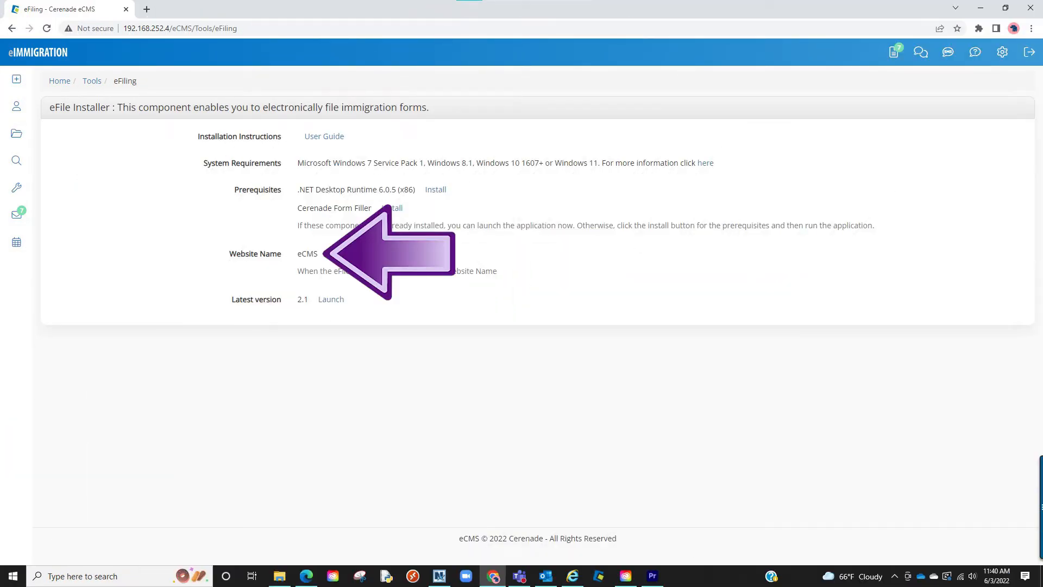
left_click(330, 299)
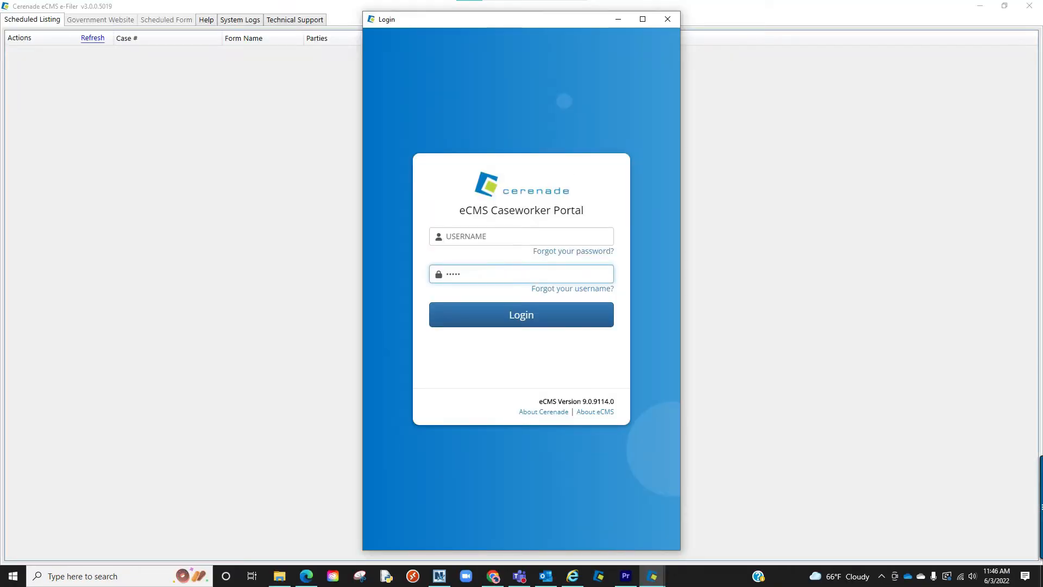
left_click(521, 314)
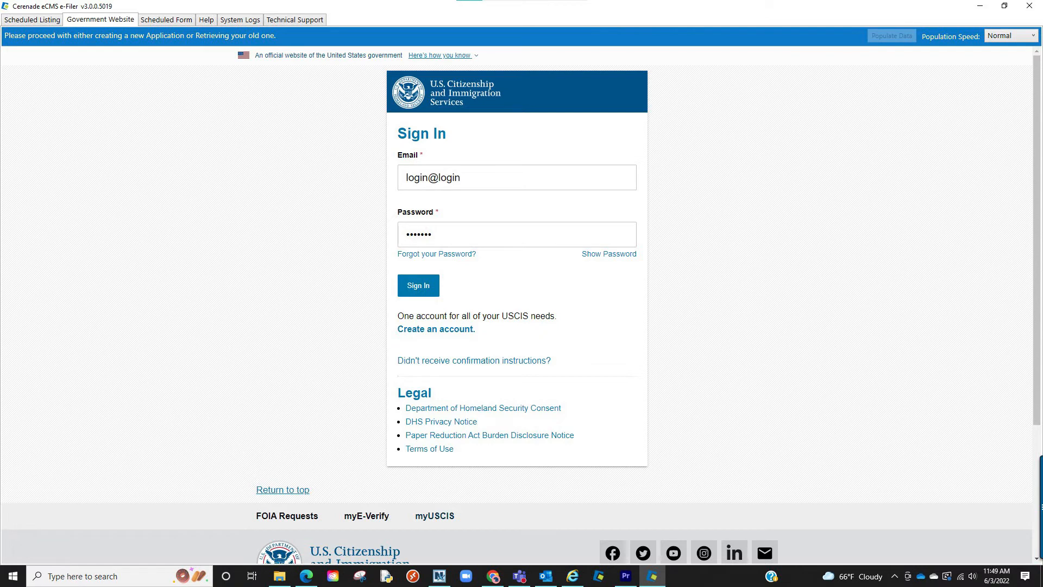
Sign in to USCIS, start the online I-821D, Populate Data from the case, and return to the scheduled list.
left_click(418, 285)
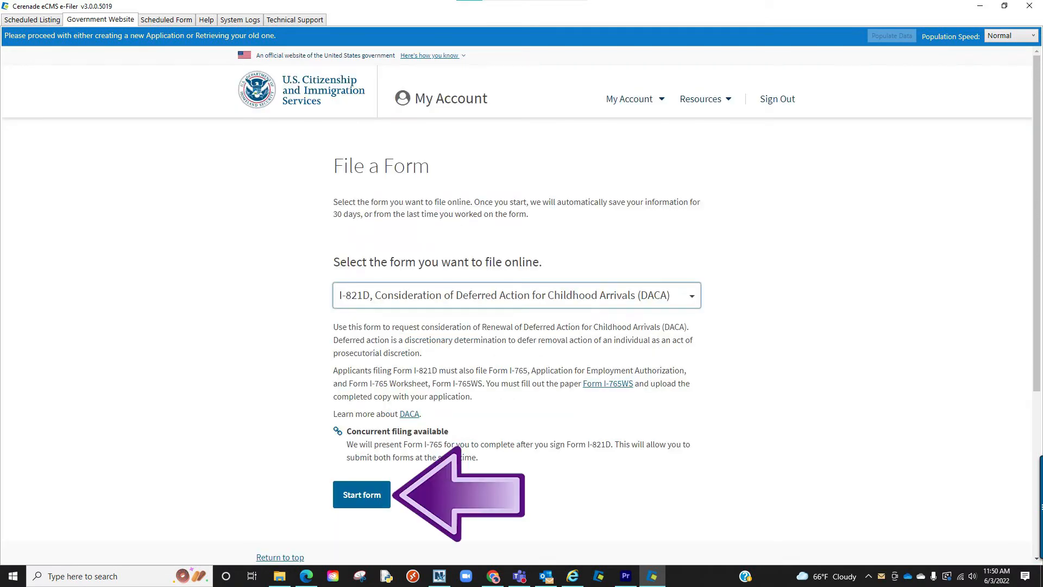
left_click(360, 495)
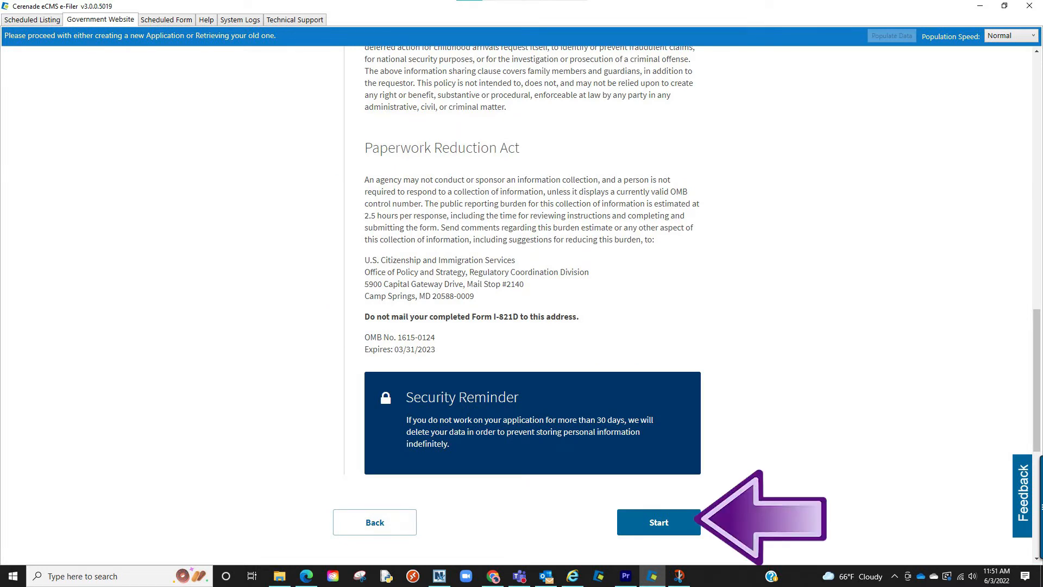
left_click(658, 522)
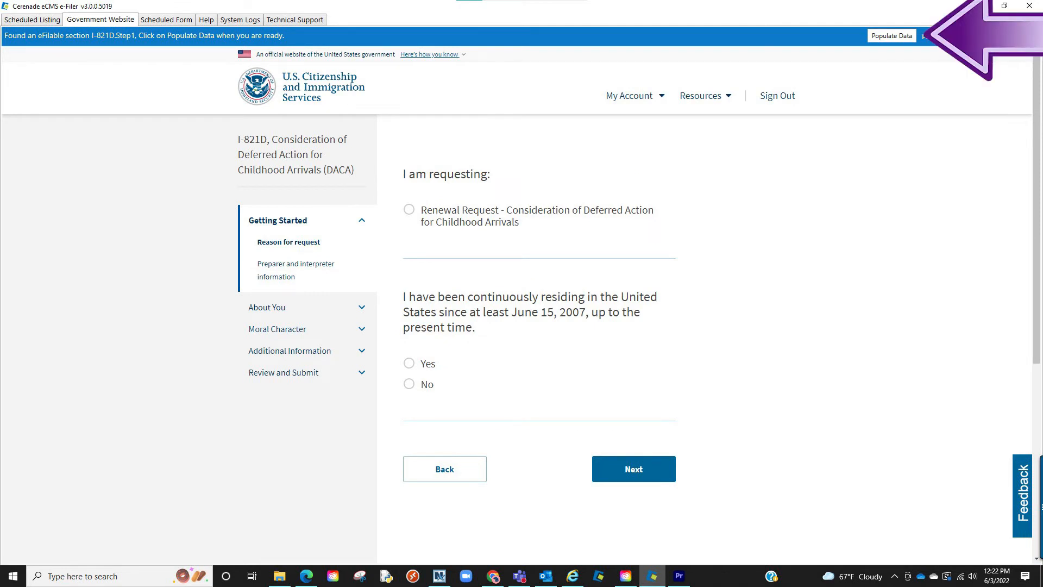
left_click(891, 35)
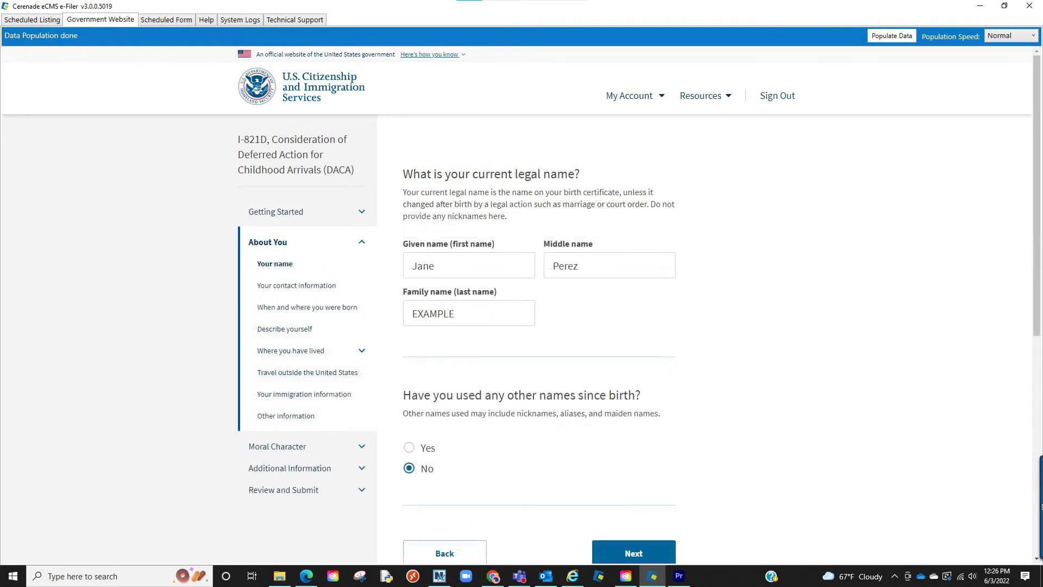
left_click(34, 19)
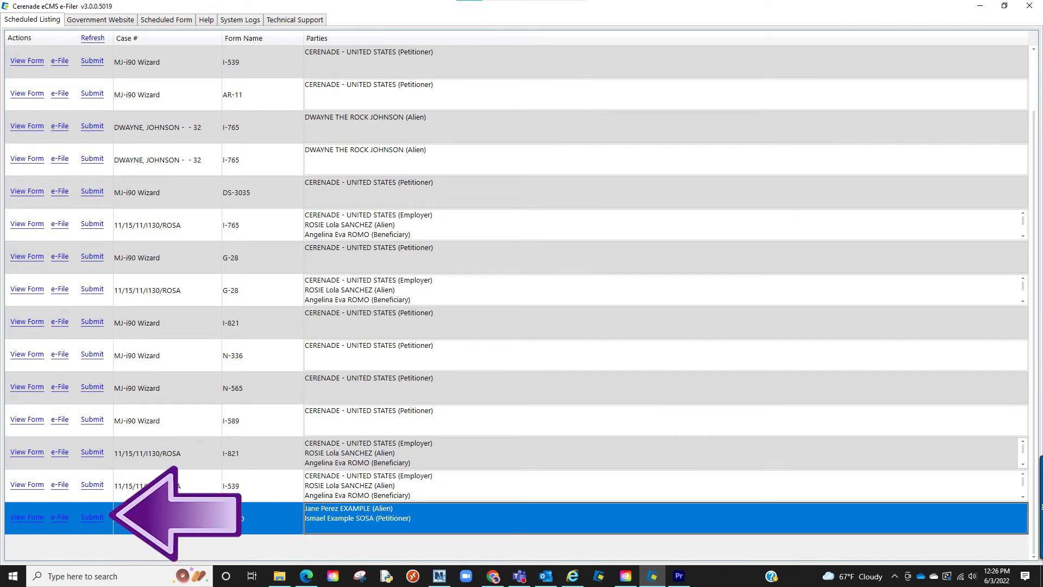
Submit the I-821D on the Scheduled Listing and confirm its reference number.
left_click(91, 517)
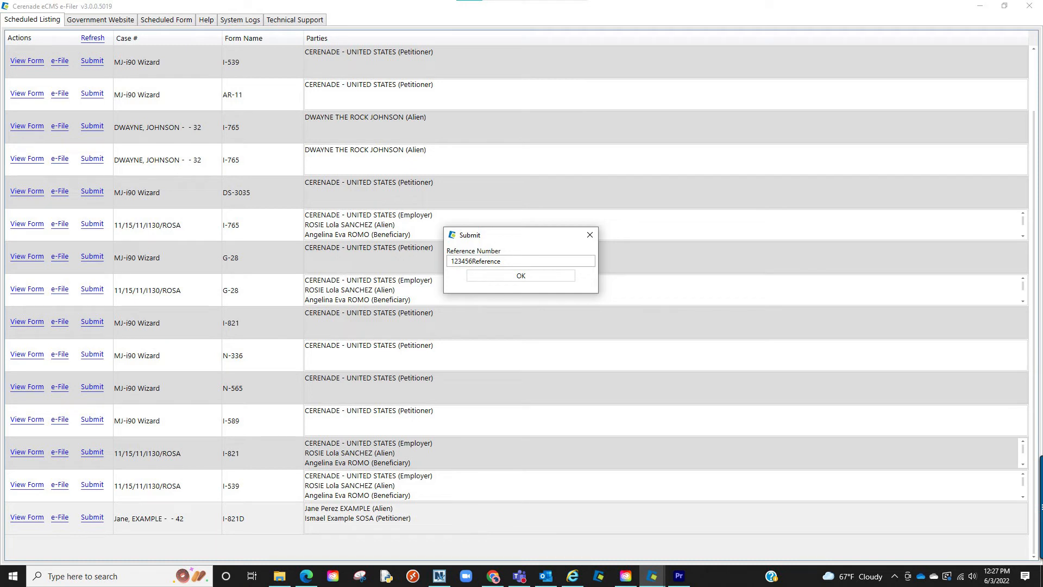
left_click(521, 276)
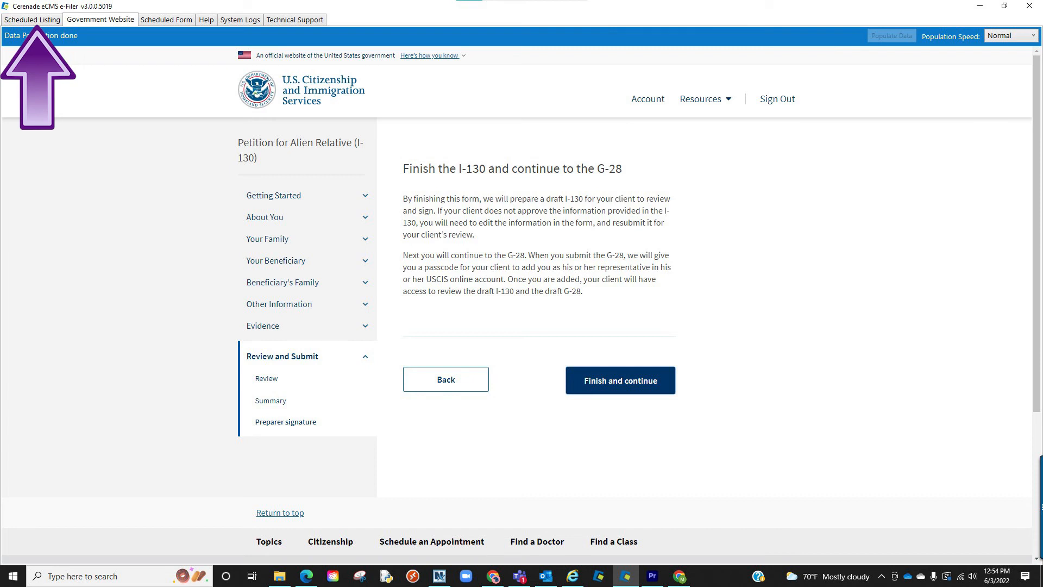
From Scheduled Listing, e-file the G-28, continue the draft application and populate the representative name fields.
left_click(36, 20)
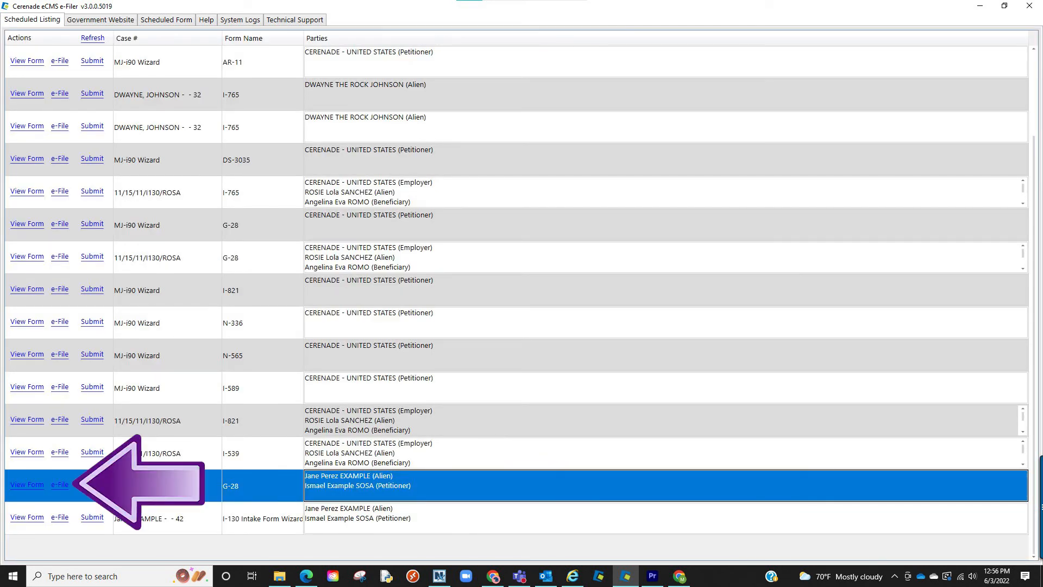
left_click(101, 20)
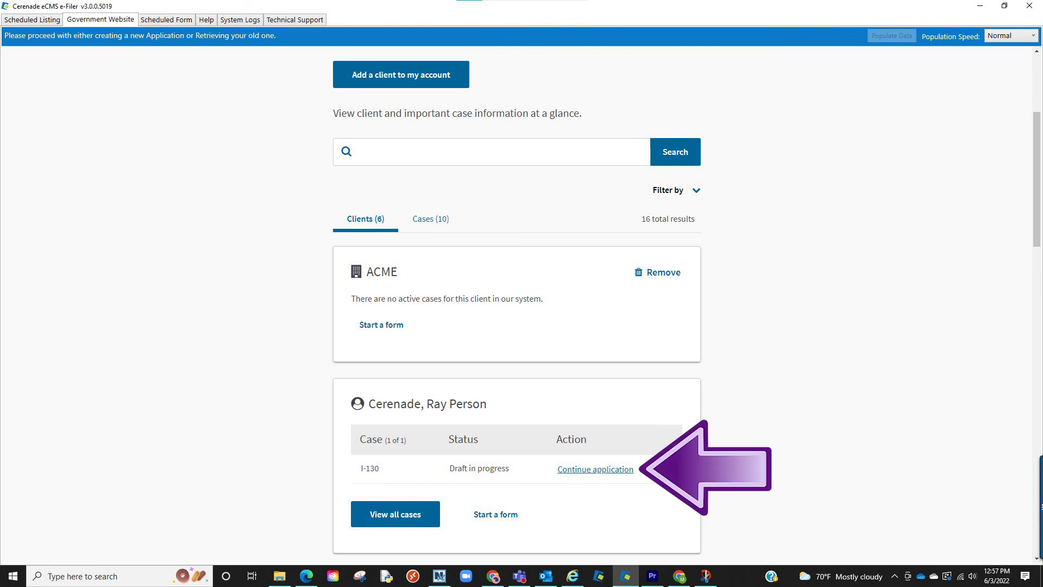
left_click(595, 470)
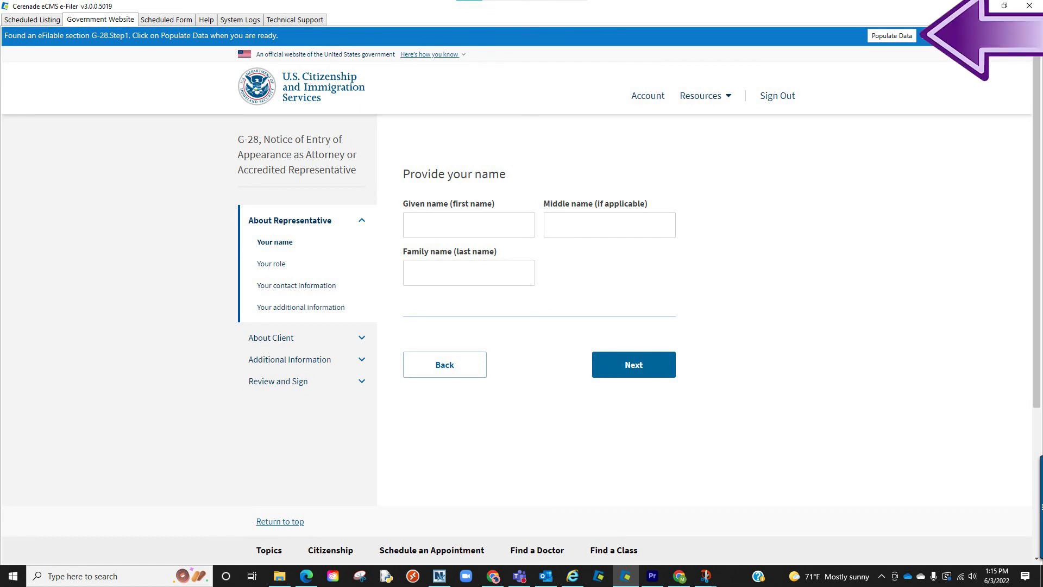
left_click(891, 35)
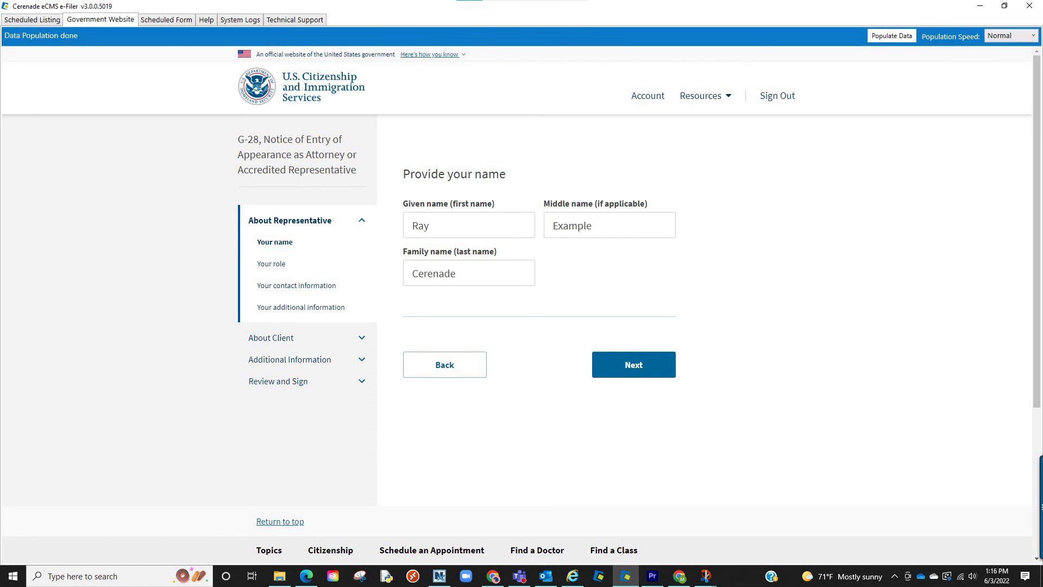